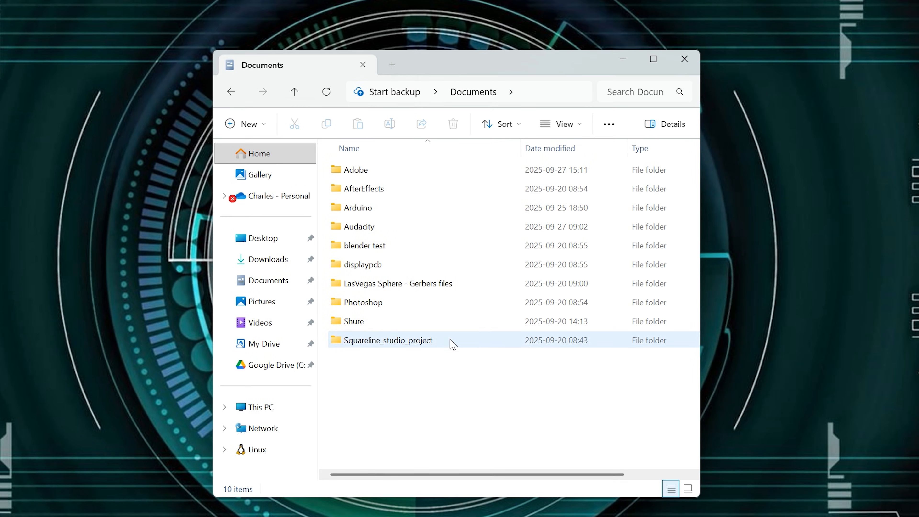
Step: Navigate into Documents > Arduino > libraries > lvgl
double_click(356, 207)
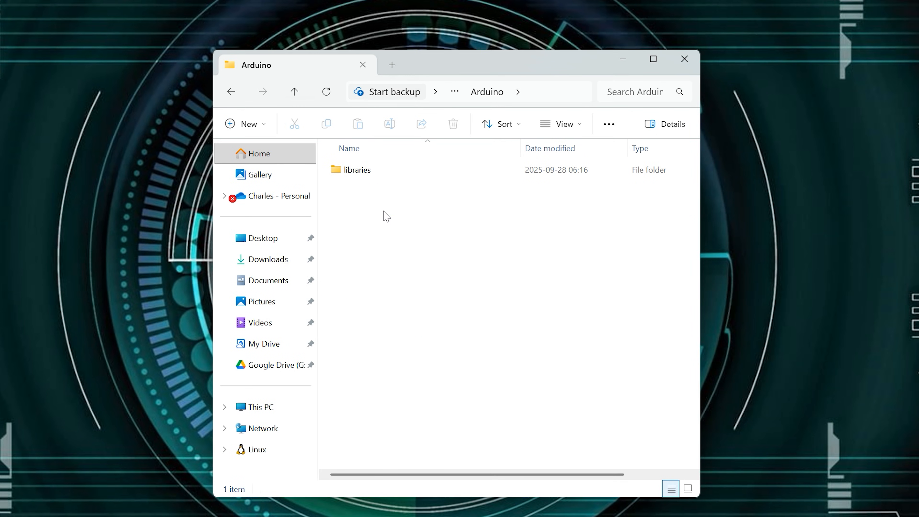
double_click(357, 170)
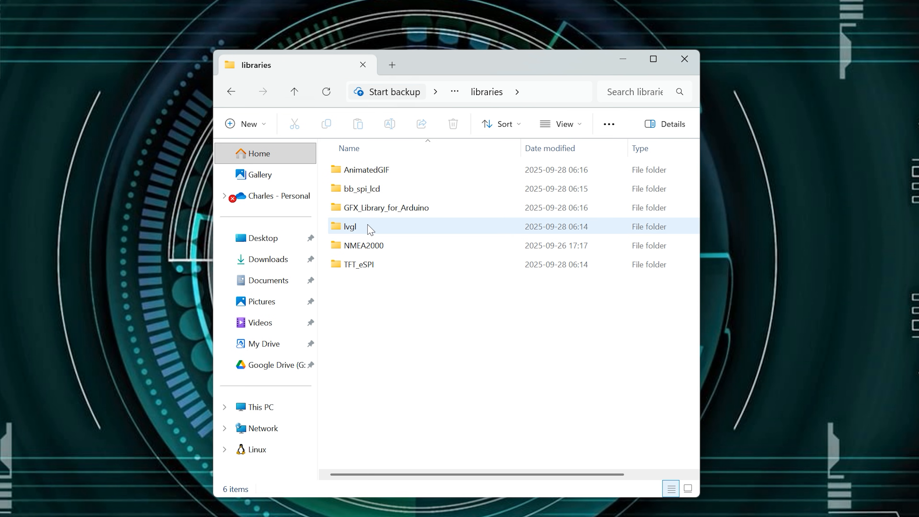
double_click(350, 226)
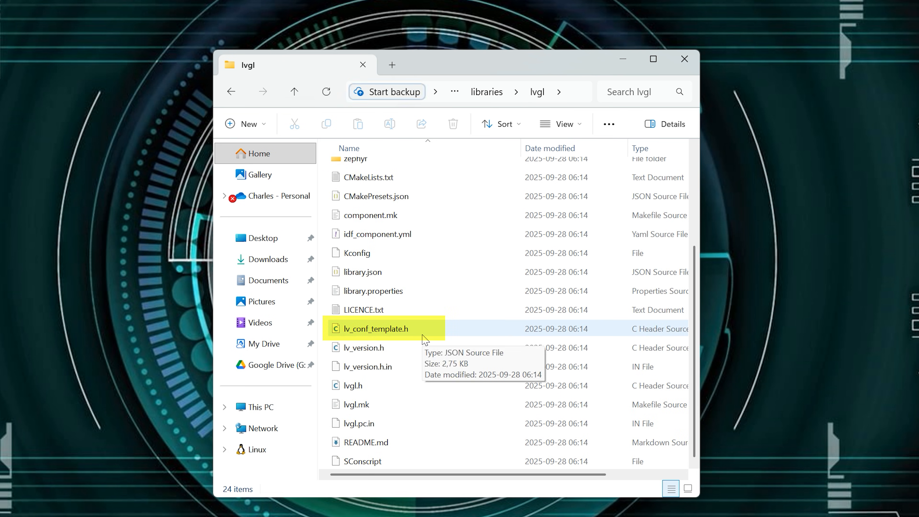
Step: Copy lv_conf_template.h as lv_conf.h and return up to the libraries folder
click(375, 328)
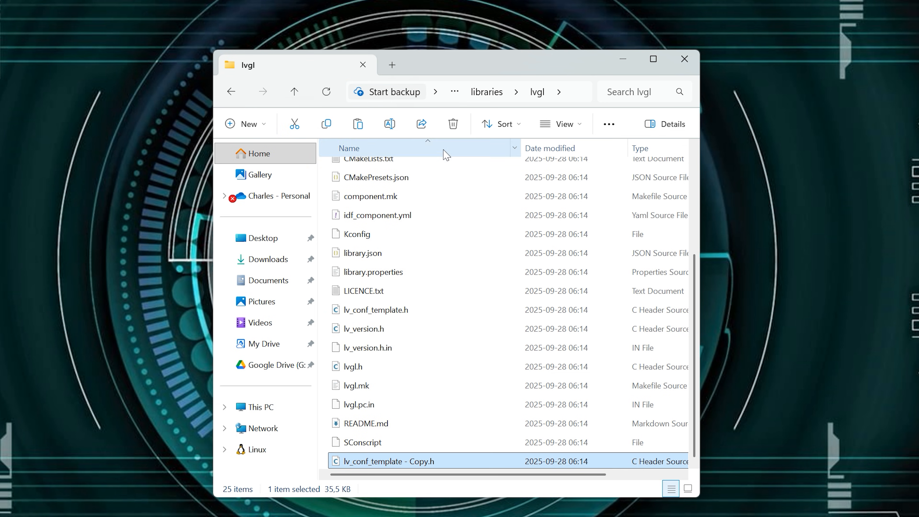
click(389, 123)
text(lv_conf)
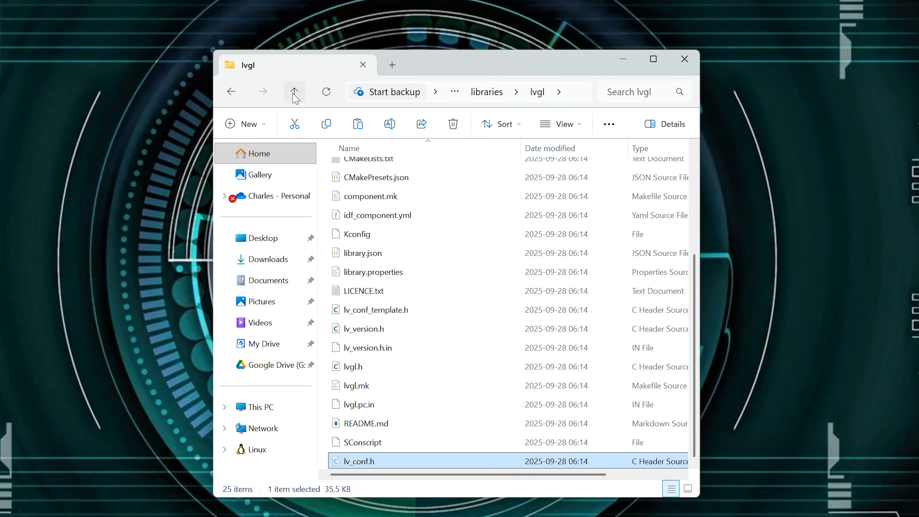
click(295, 91)
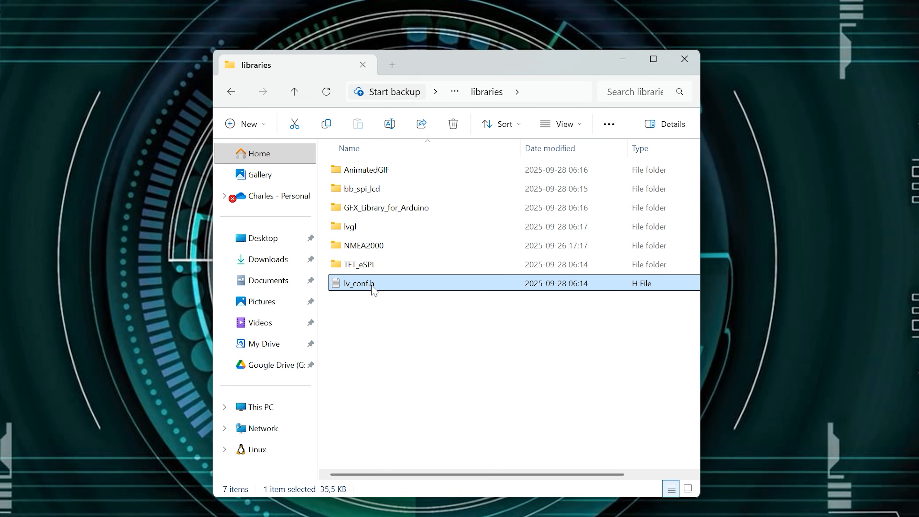
Step: Open lv_conf.h in the editor at its Logging section
double_click(355, 283)
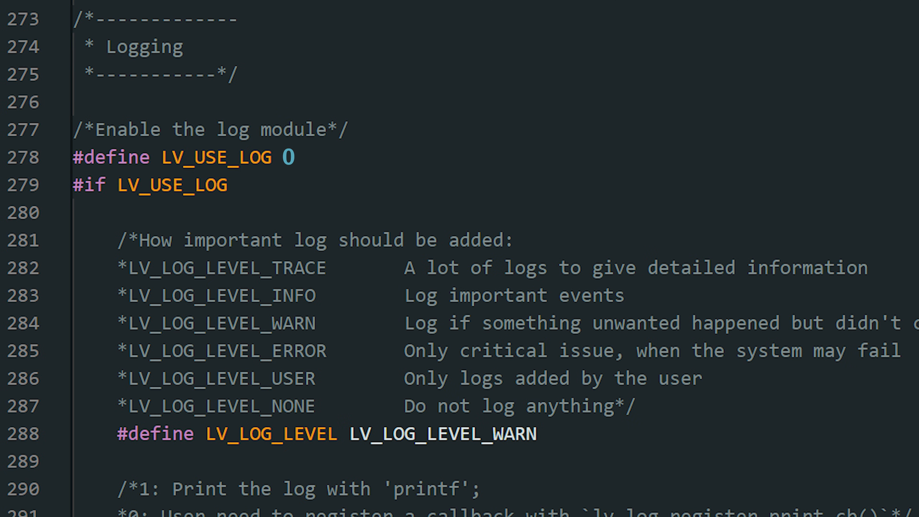
double_click(120, 46)
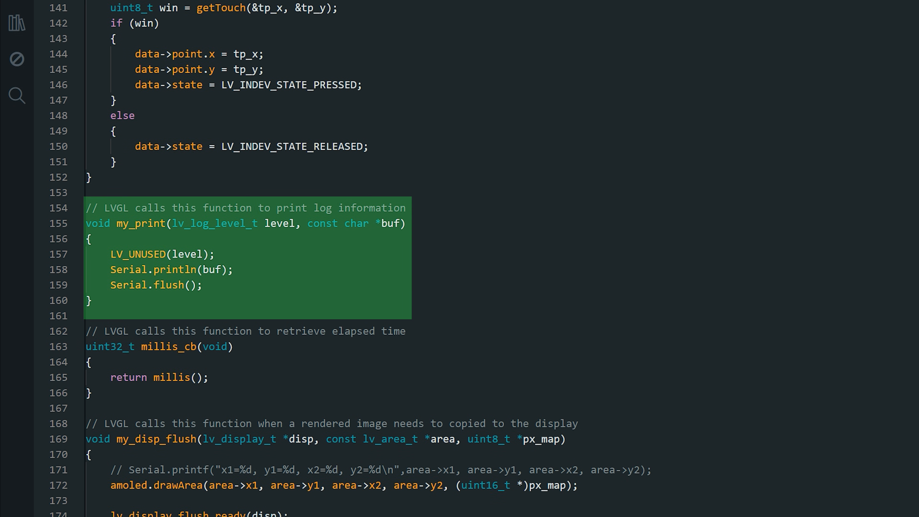
Step: Scroll the sketch to bring the my_print log callback into view
scroll(up, 3)
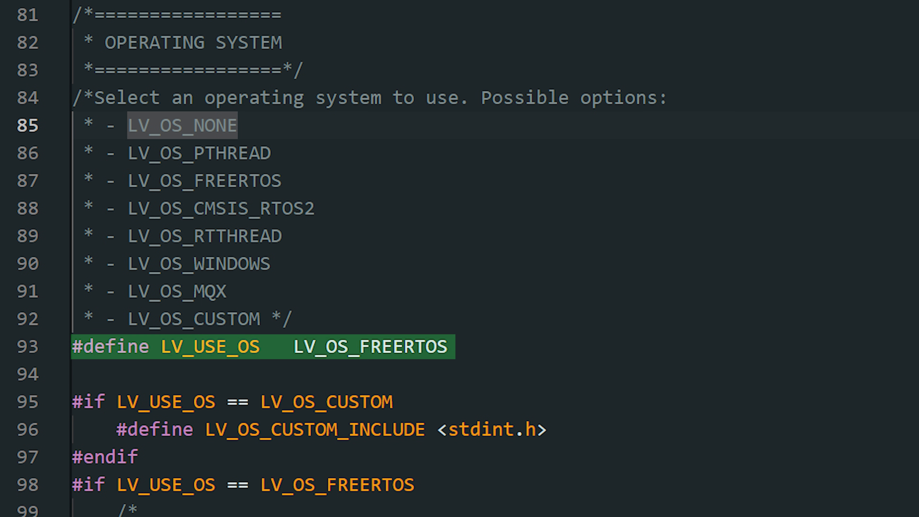
Step: Scroll to the OPERATING SYSTEM section where LV_USE_OS is LV_OS_FREERTOS
scroll(down, 3)
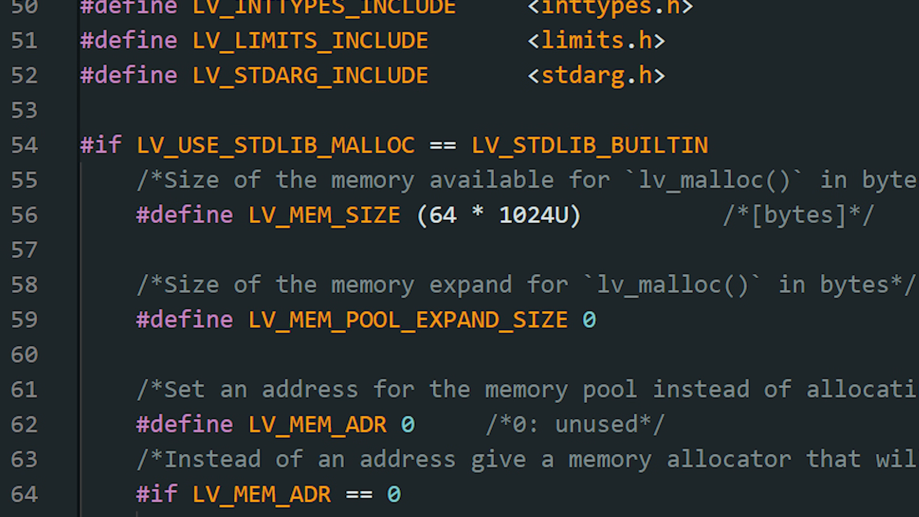
Step: Change LV_MEM_SIZE to (128 * 1024U)
text(128)
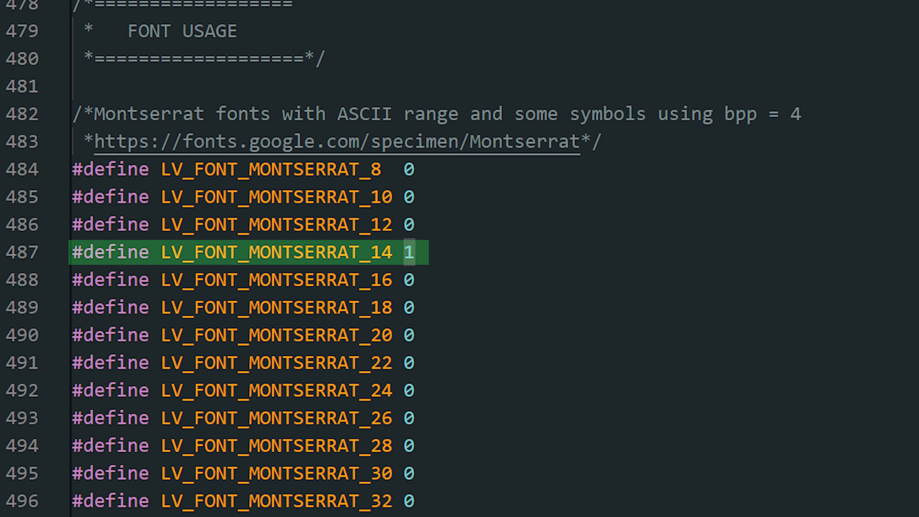
Step: Scroll through FONT USAGE enabling Montserrat 14, 18, 22, 26 and 32
scroll(down, 3)
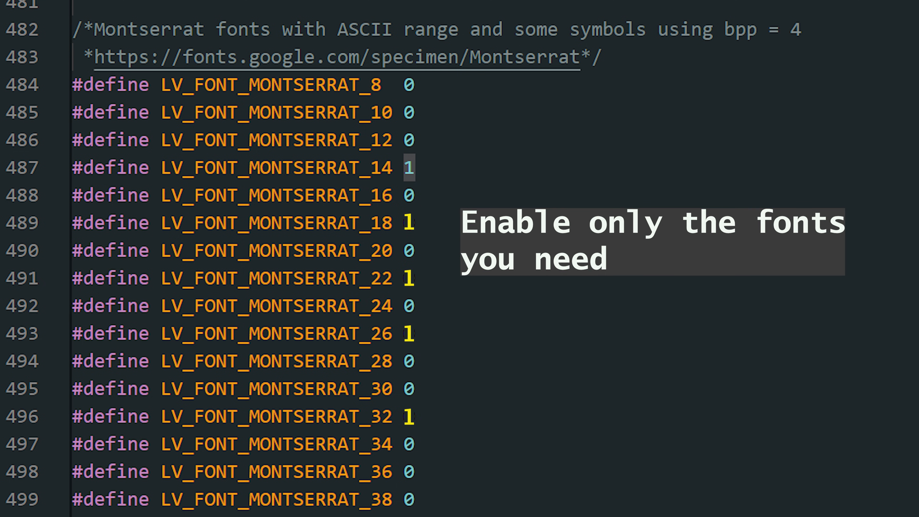
scroll(down, 3)
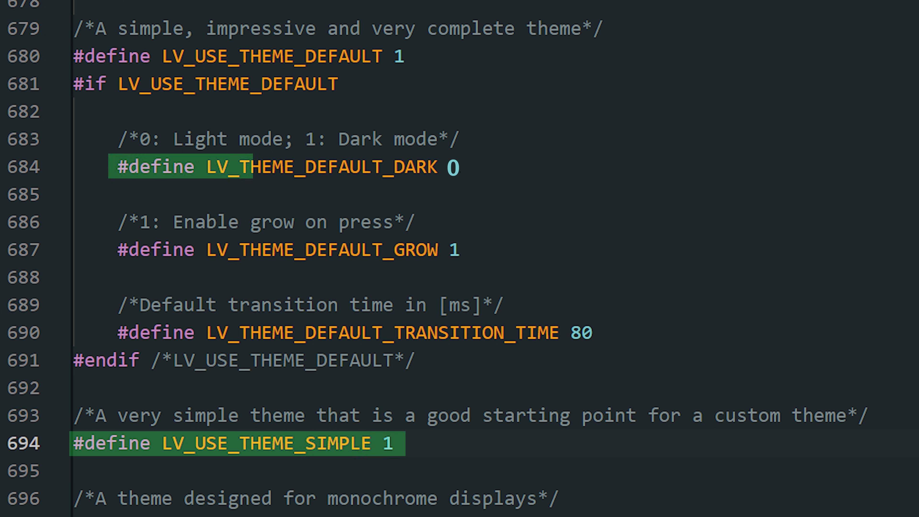
Step: Set LV_THEME_DEFAULT_DARK to 1 and move on to the layouts section
text(1)
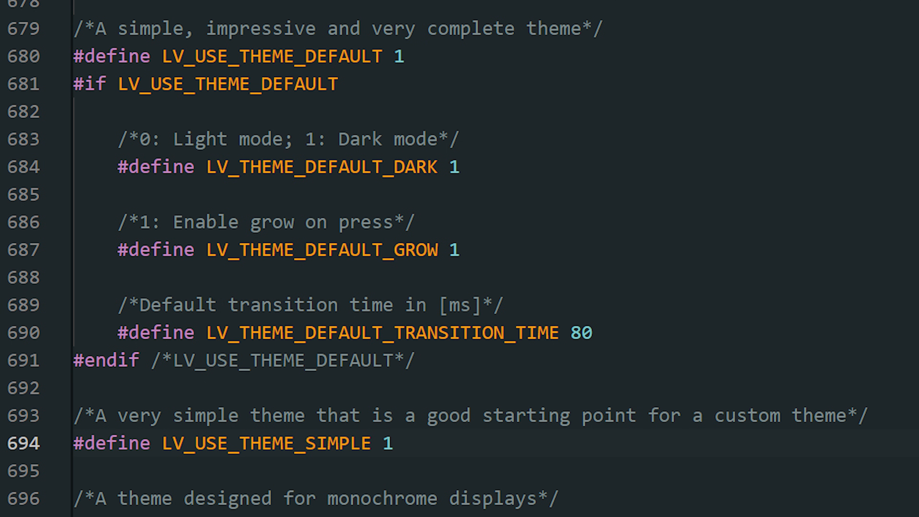
scroll(down, 3)
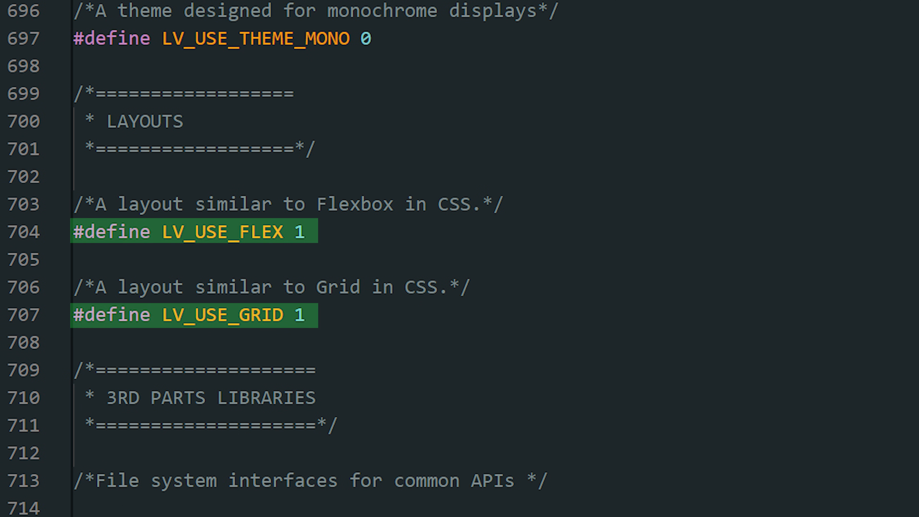
Step: Scroll up to confirm LV_USE_DRAW_SW is 1 alongside Flex and Grid
scroll(up, 3)
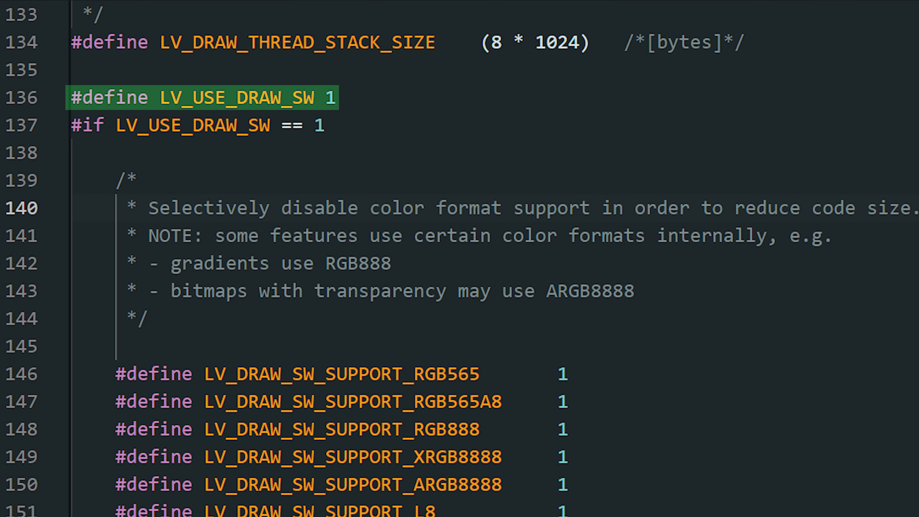
Step: Scroll to the color formats, leaving only RGB565, RGB888 and ARGB8888 at 1
scroll(down, 3)
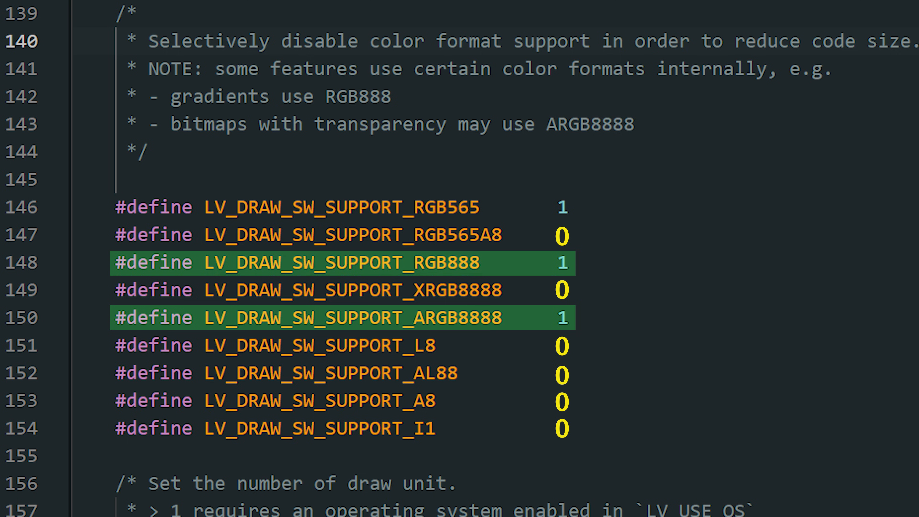
scroll(down, 3)
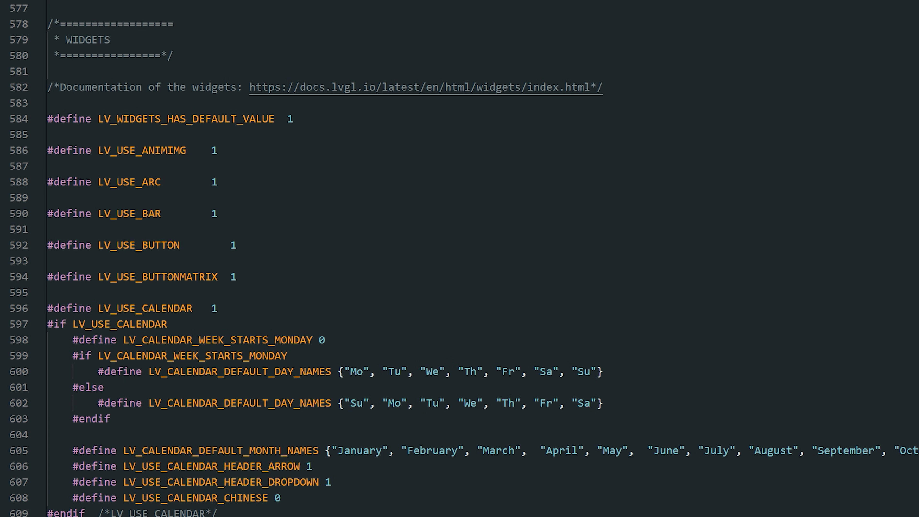
scroll(down, 3)
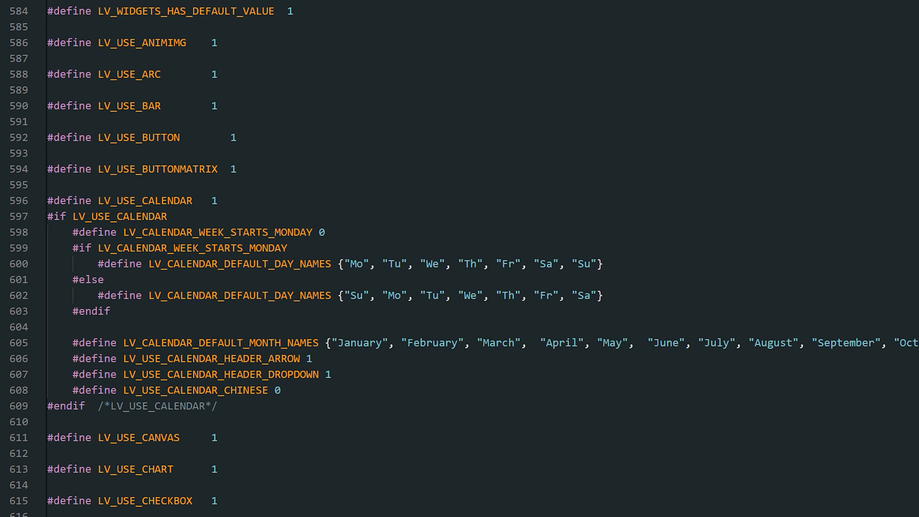
scroll(down, 3)
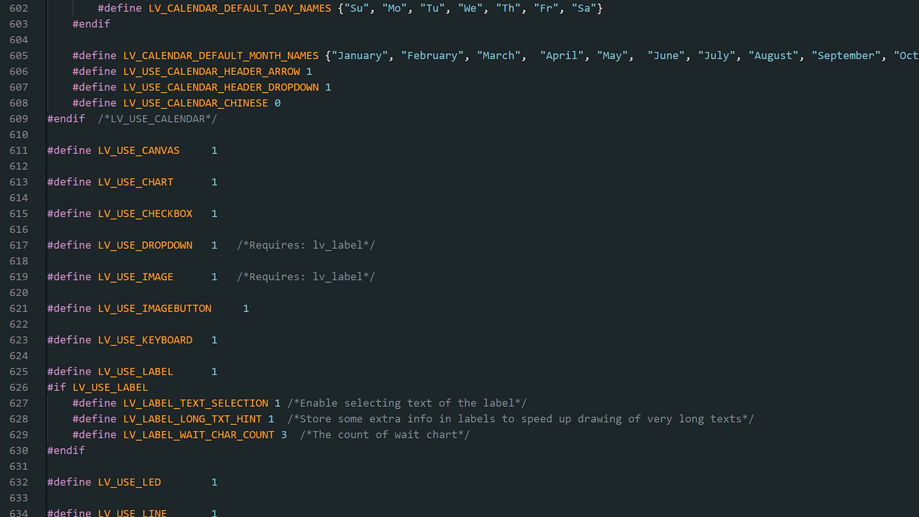
scroll(down, 3)
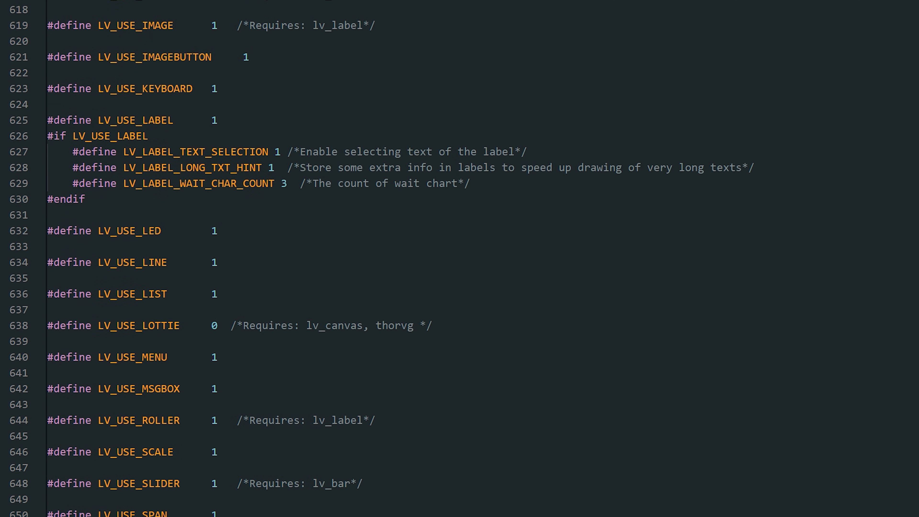
scroll(down, 3)
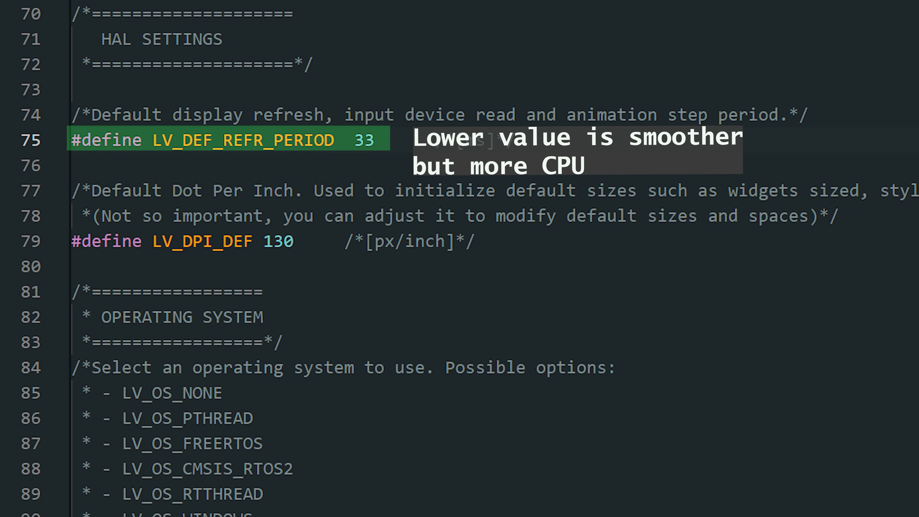
Step: Scroll to LV_DRAW_THREAD_STACK_SIZE, kept at (8 * 1024)
scroll(down, 3)
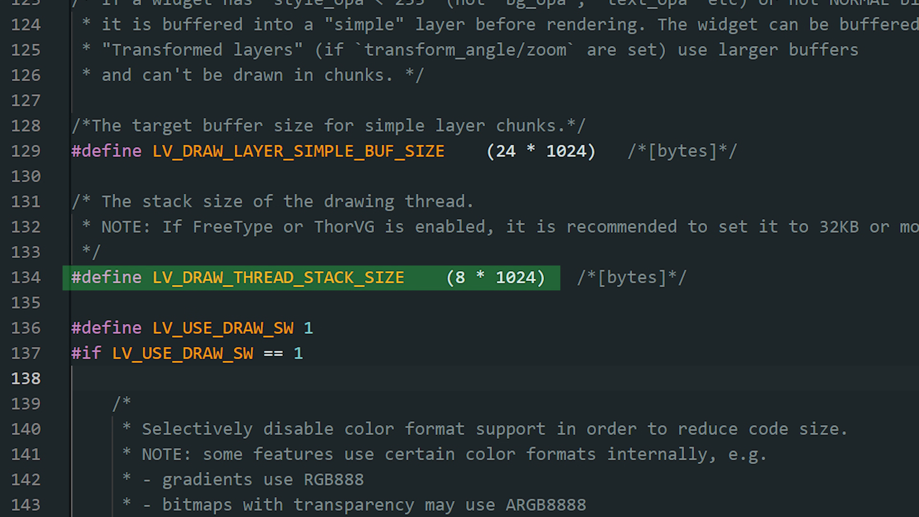
Step: Scroll past LV_CACHE_DEF_SIZE 0 and MEM_ALIGN_SIZE 1 to the LIBPNG, BMP, JPEG, GIF decoders left at 0
scroll(down, 3)
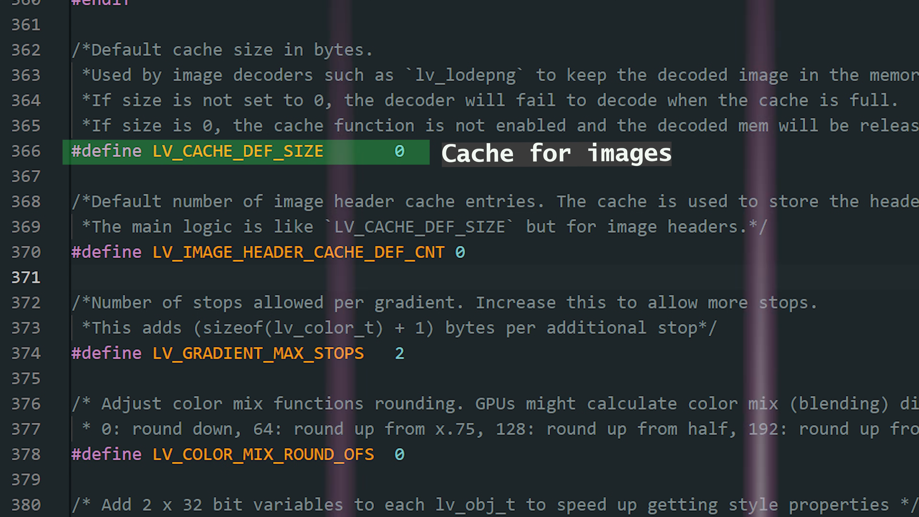
scroll(down, 3)
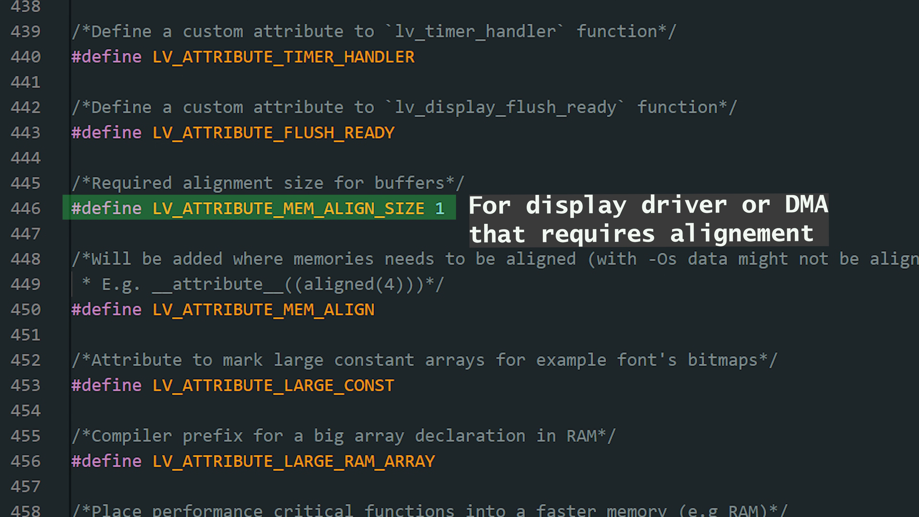
scroll(down, 3)
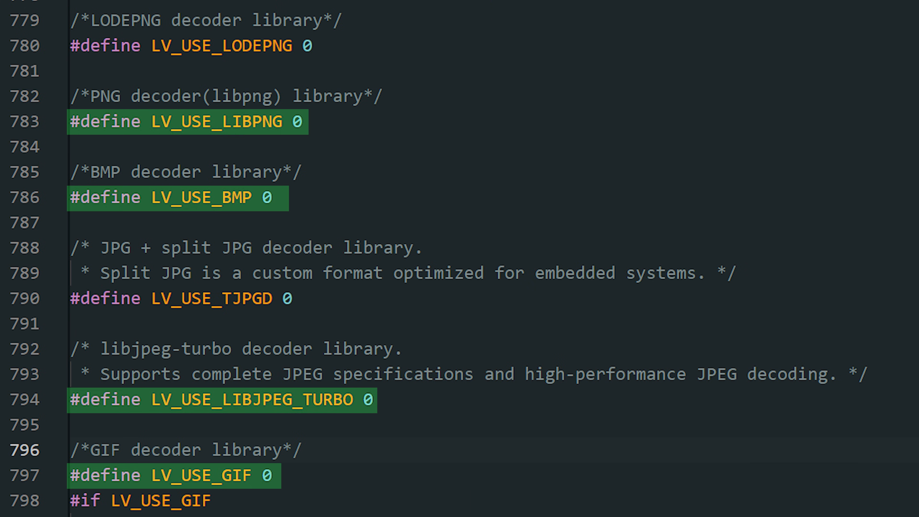
Step: Scroll to the sketch's LV_CONF_INCLUDE_SIMPLE define sitting above #include <lvgl.h>
scroll(down, 3)
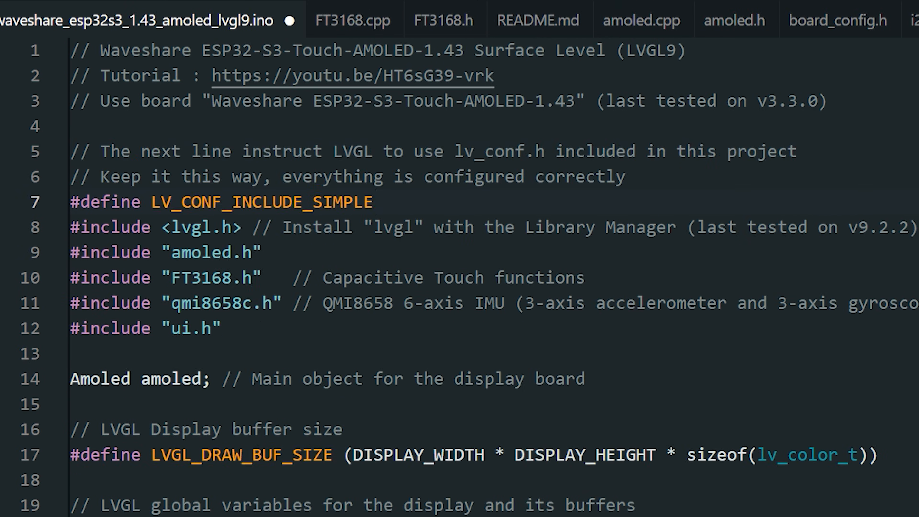
Step: Leave the editor and open the MyLVGLProject desktop folder containing MyLVGLProject.ino
key(Enter)
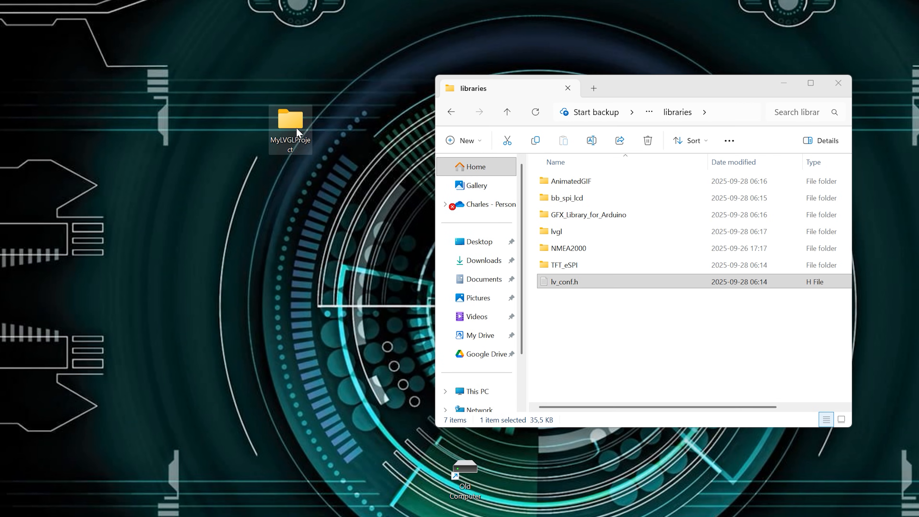
double_click(291, 120)
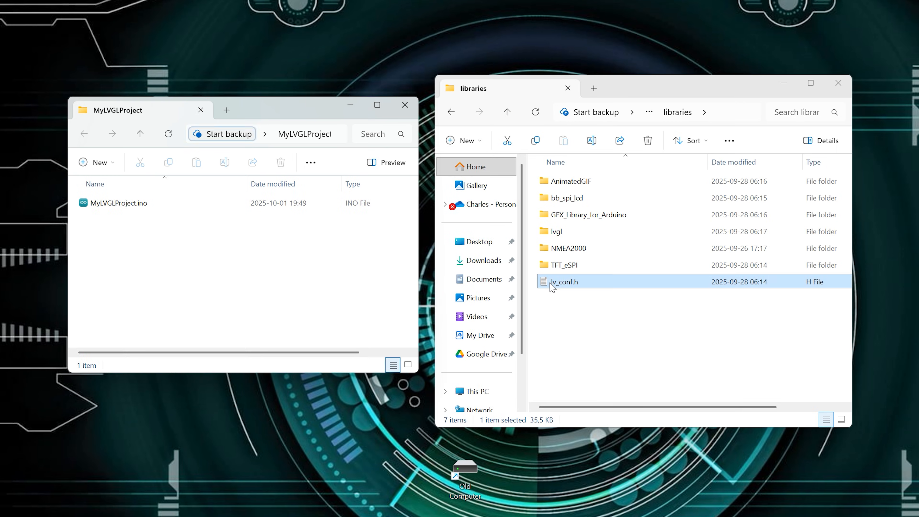